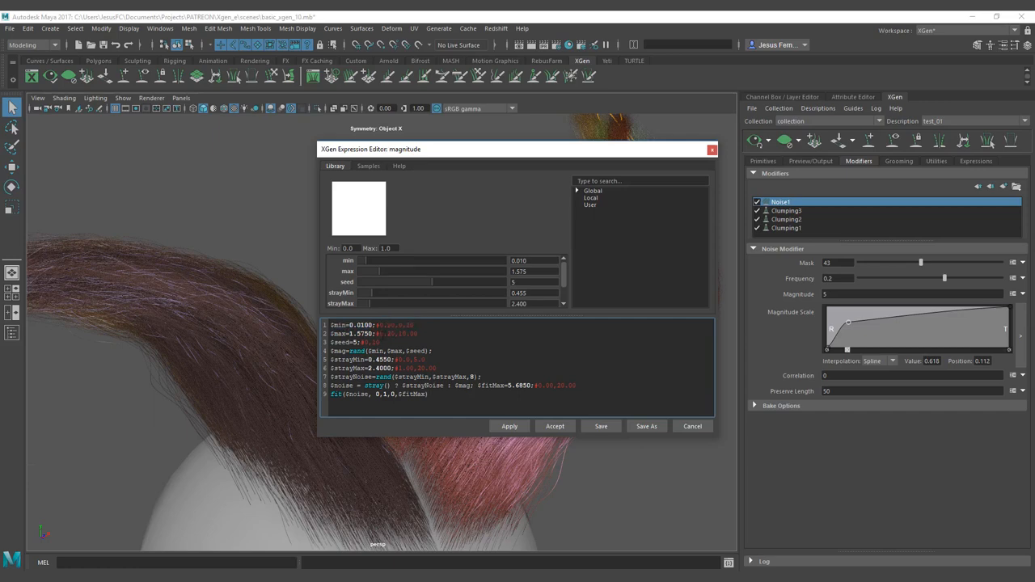
Apply the stray-noise expression to the Noise magnitude and accept it
double_click(365, 351)
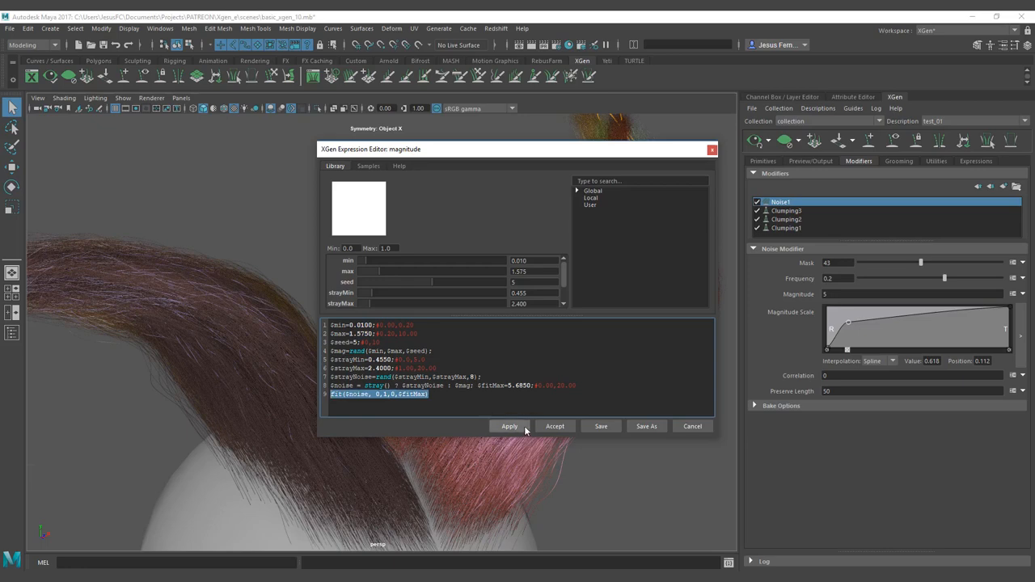
left_click(509, 426)
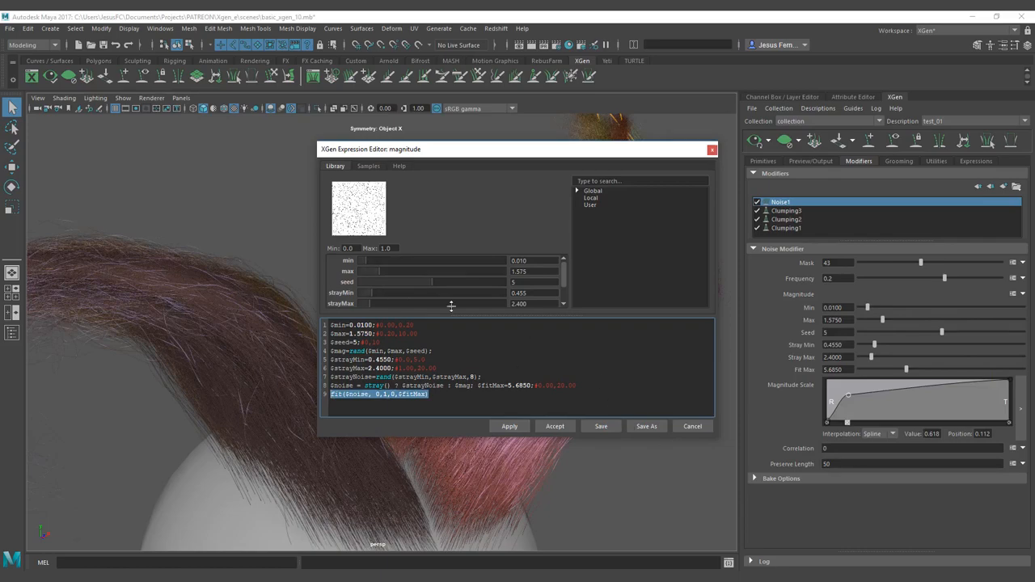
left_click(554, 426)
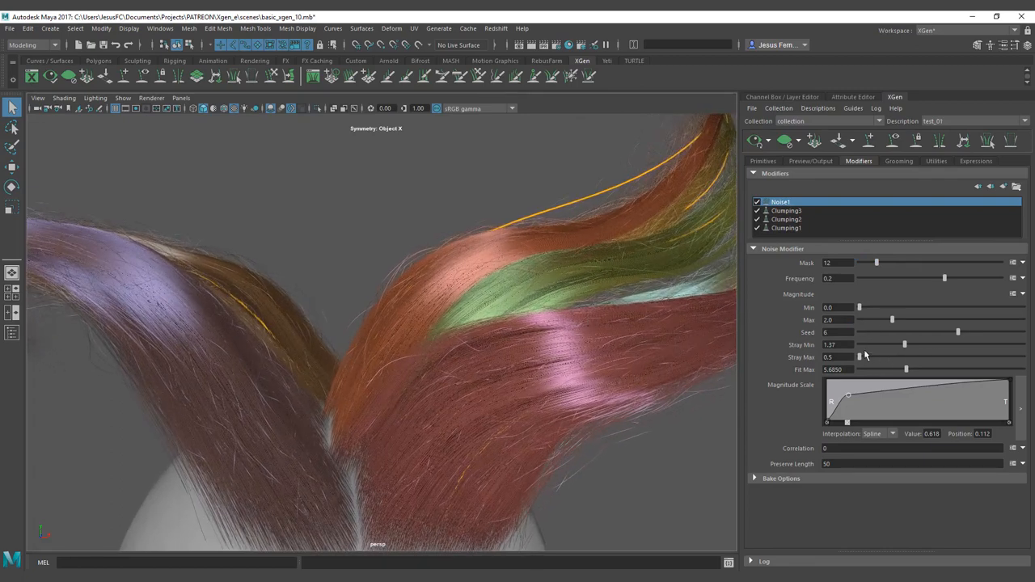
Show the Primitives tab with density 80 and the random width range
left_click(763, 161)
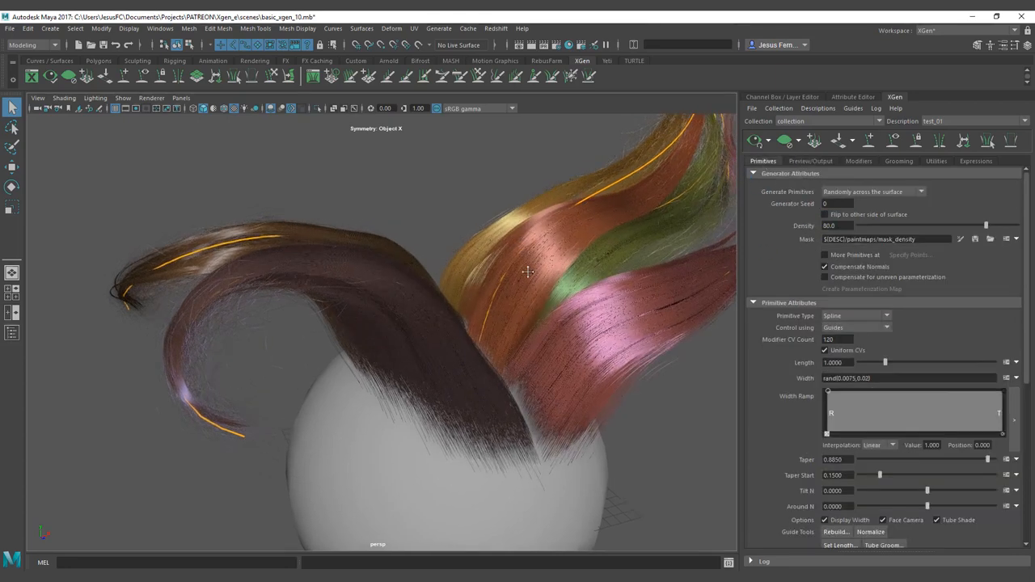
Return to the Noise modifier settings and orbit the view around the hair
left_click(858, 161)
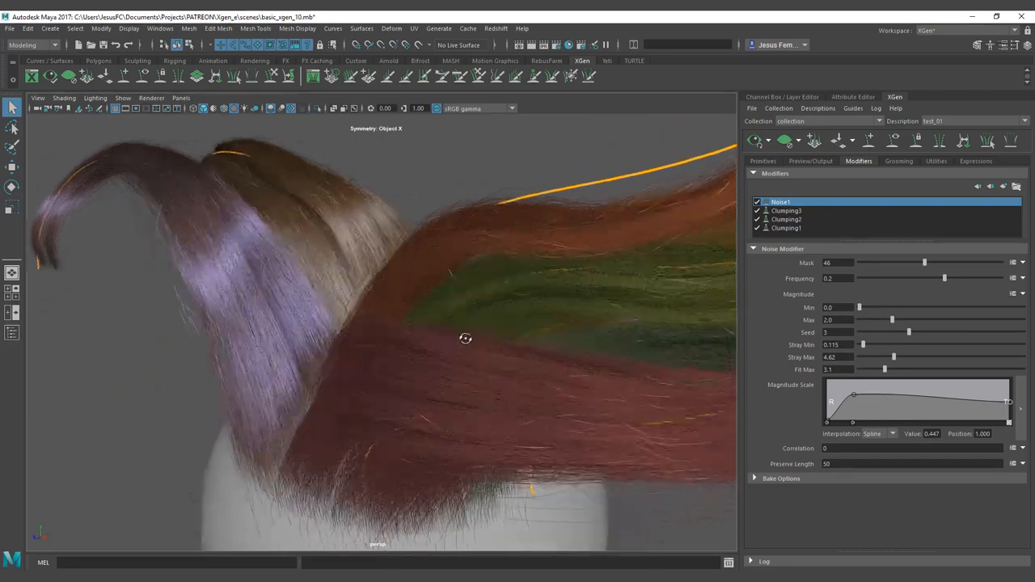
left_click_drag(466, 338, 424, 338)
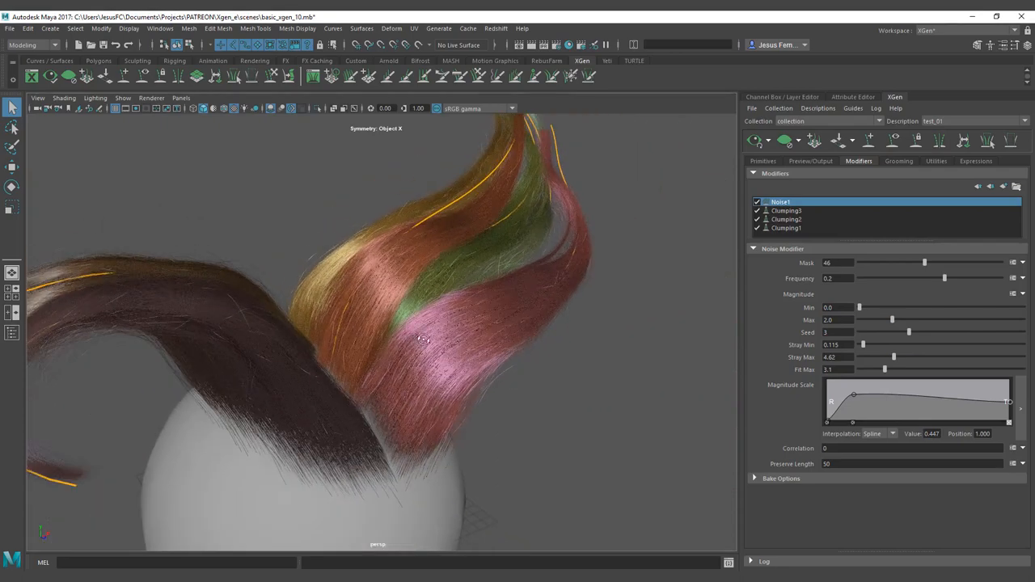